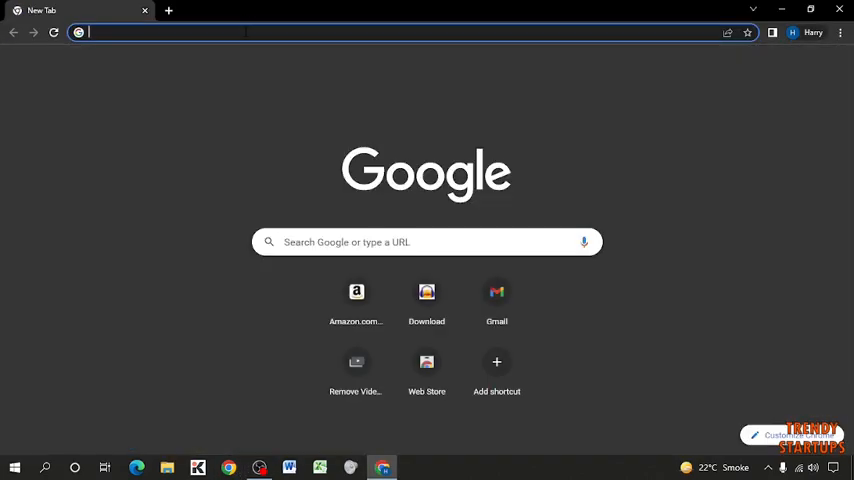
Search Google for 'shotcut download' and open the shotcut.org download page.
type("shotcut")
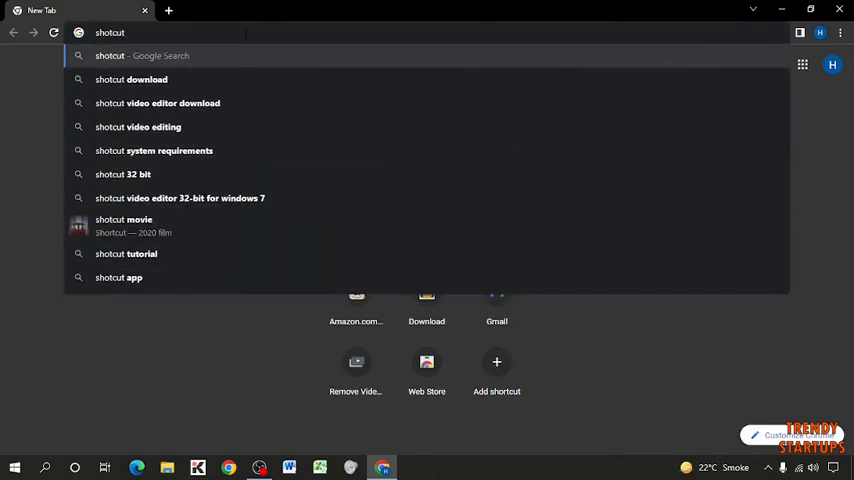
left_click(132, 80)
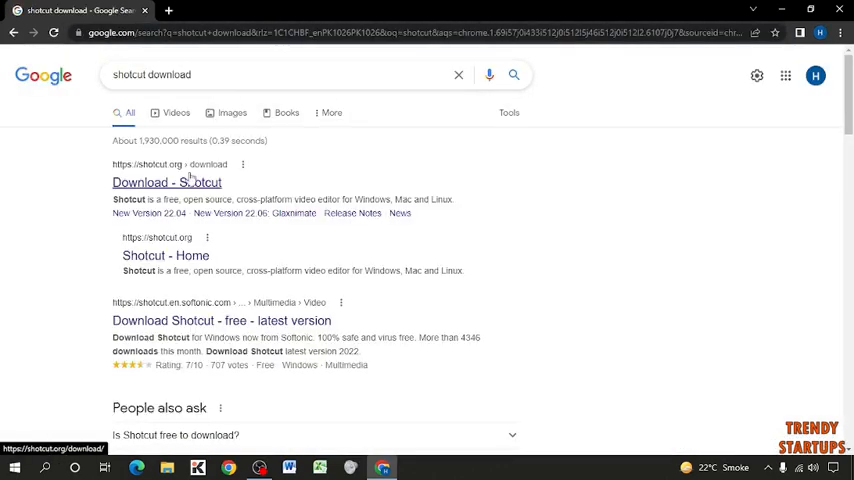
left_click(166, 182)
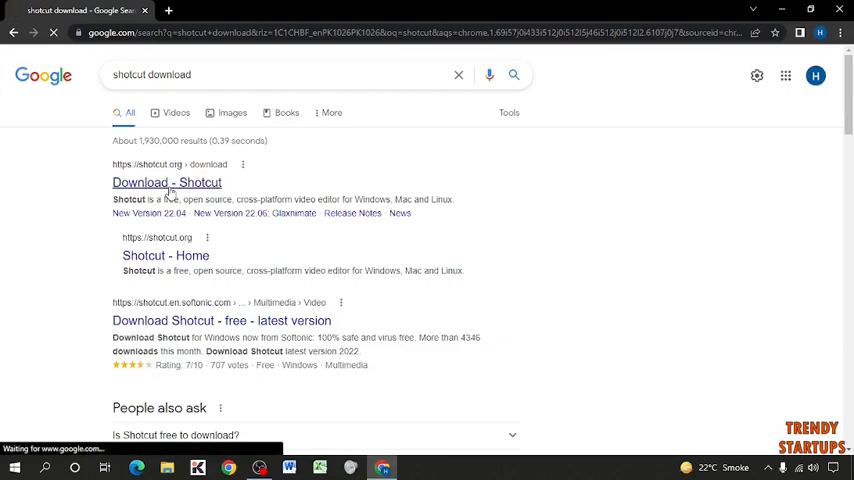
left_click(166, 182)
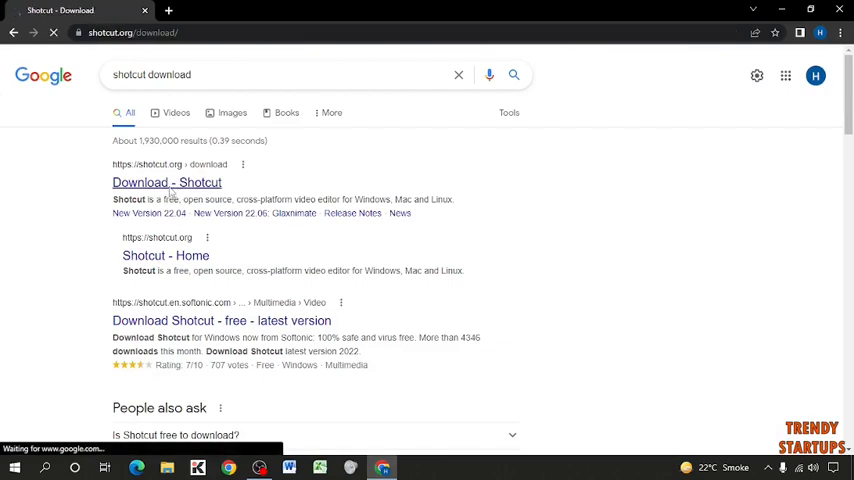
left_click(166, 182)
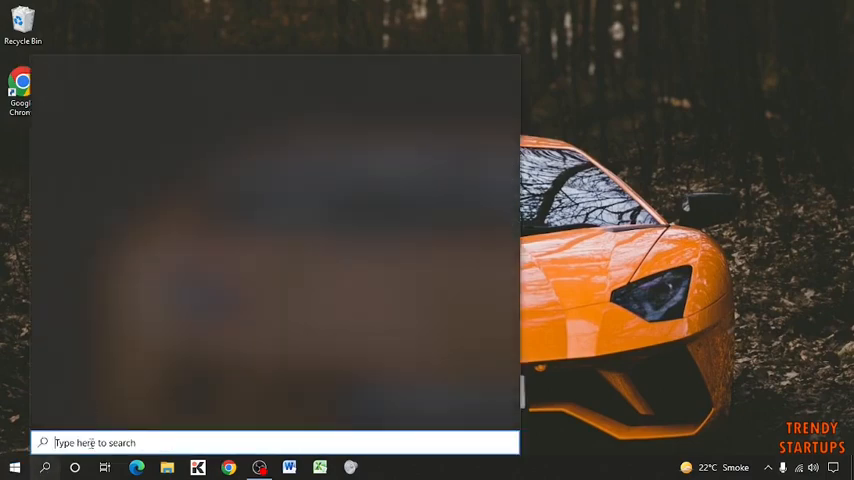
Launch Shotcut from the Start menu by searching 'shotcut'.
type("shotcut")
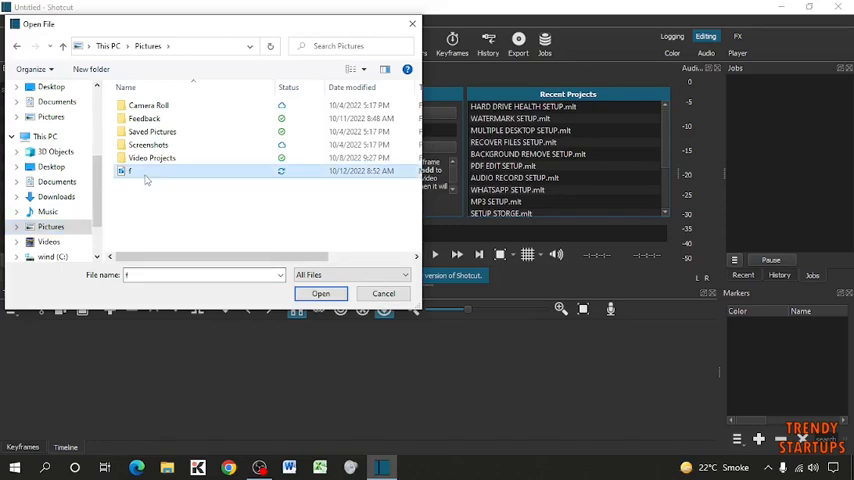
Open the video from Pictures and place it on the V1 timeline track.
left_click(320, 292)
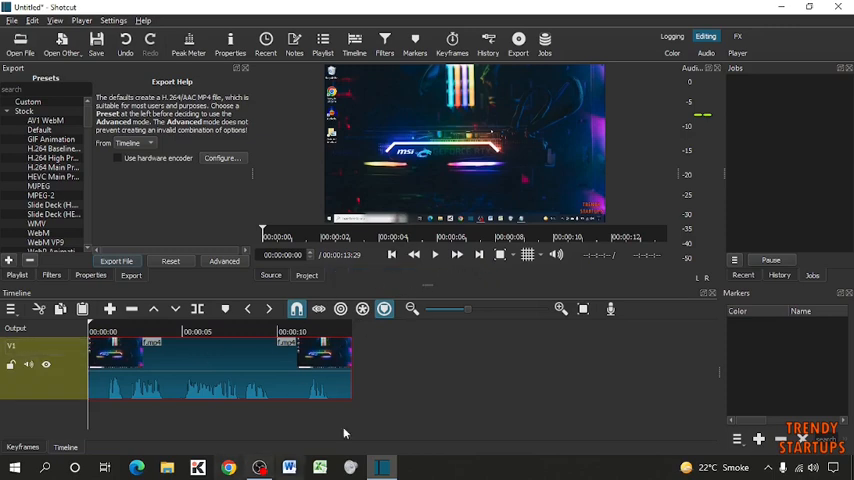
mouse_move(204, 398)
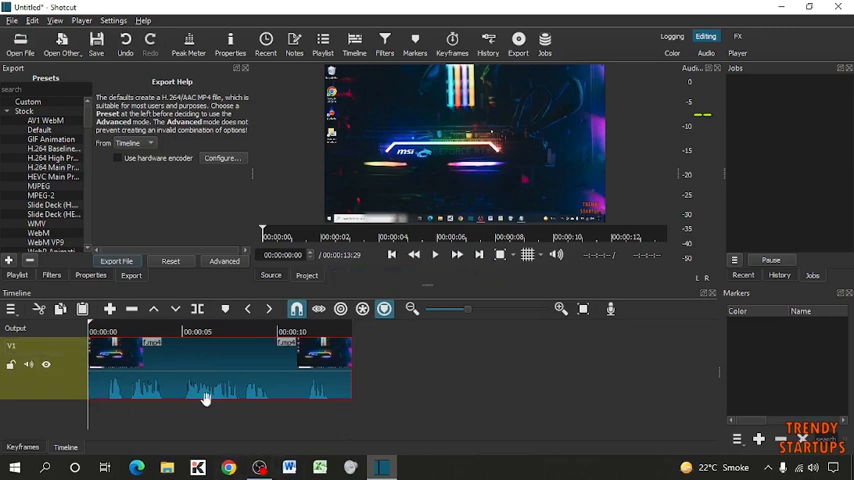
mouse_move(172, 384)
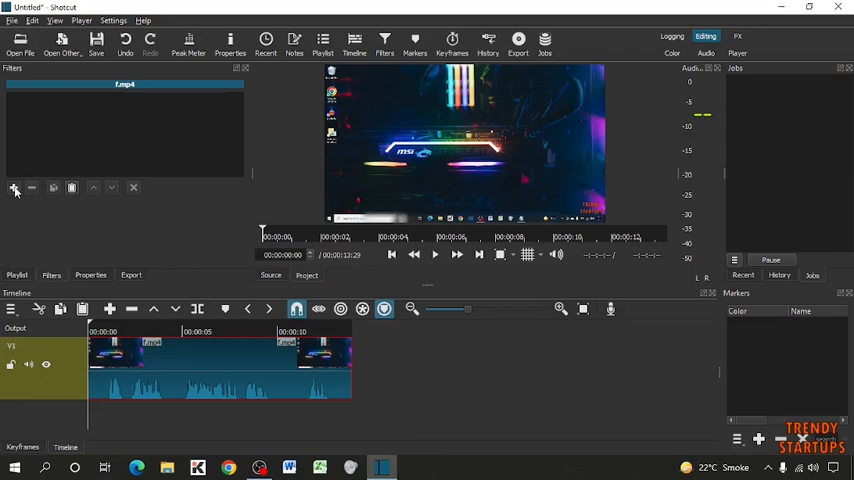
Add a Video > Size, Position & Rotate filter to the clip and adjust its size and position.
left_click(14, 188)
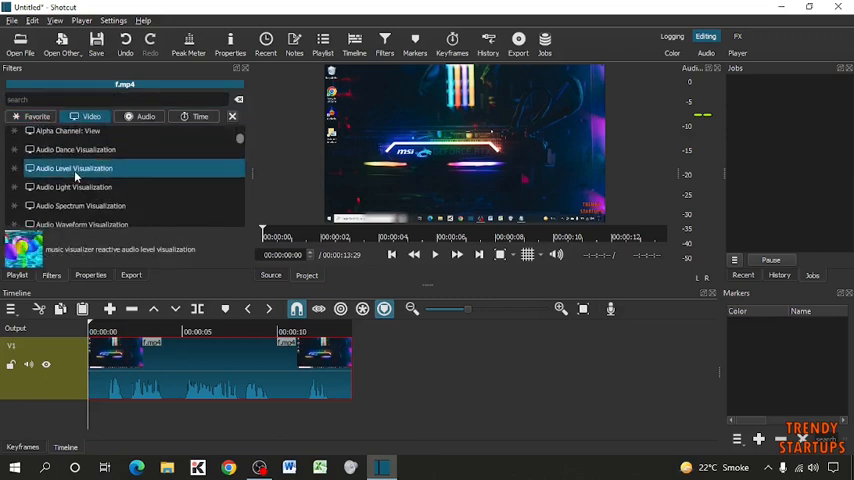
scroll("down", 3)
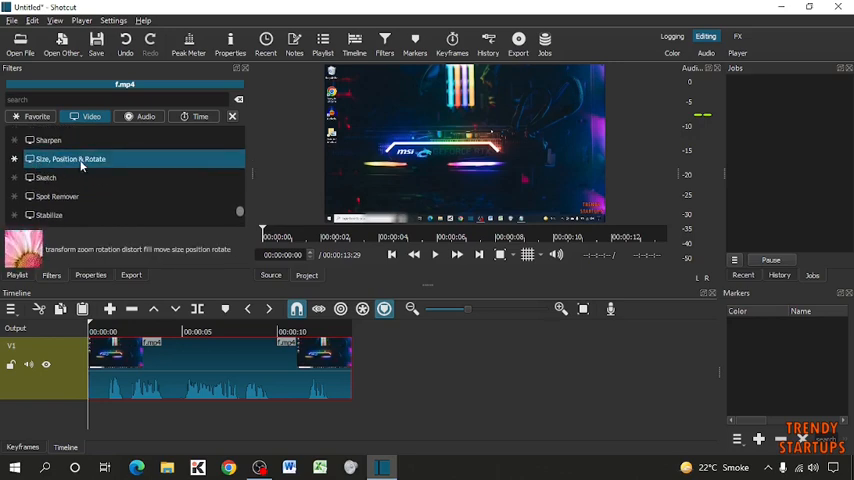
mouse_move(98, 168)
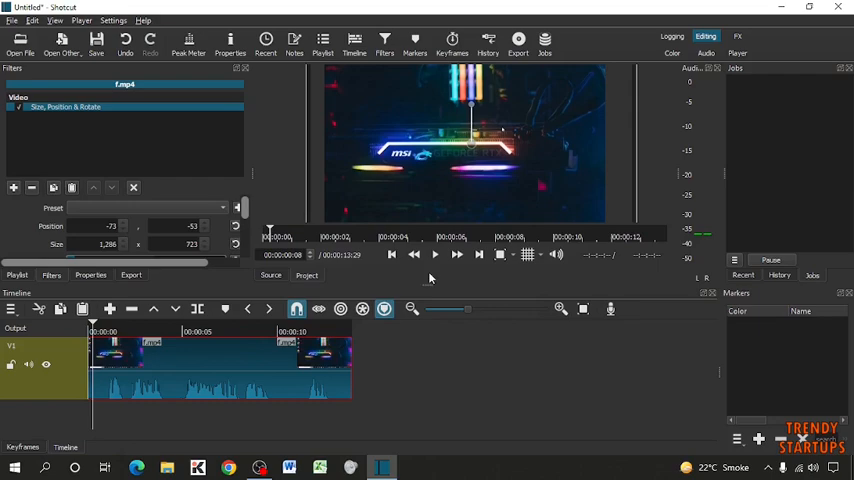
left_click(436, 254)
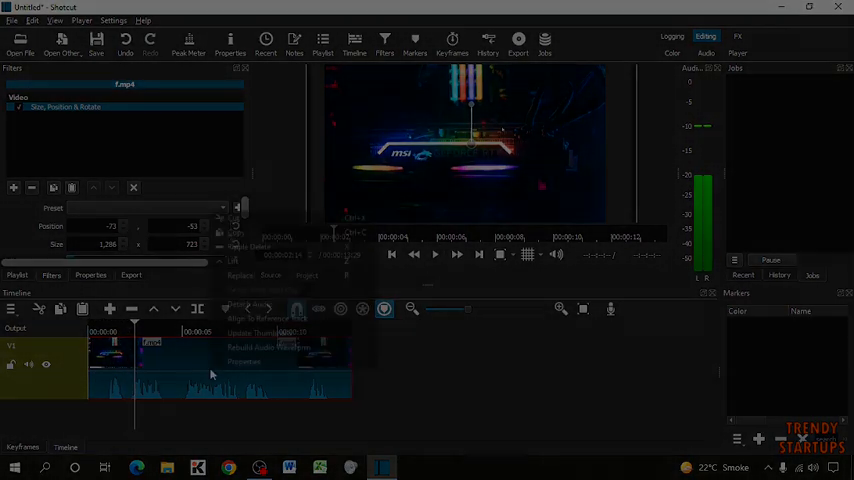
Remove the Size, Position & Rotate filter and add Crop: Rectangle trimming left and right edges.
left_click(518, 44)
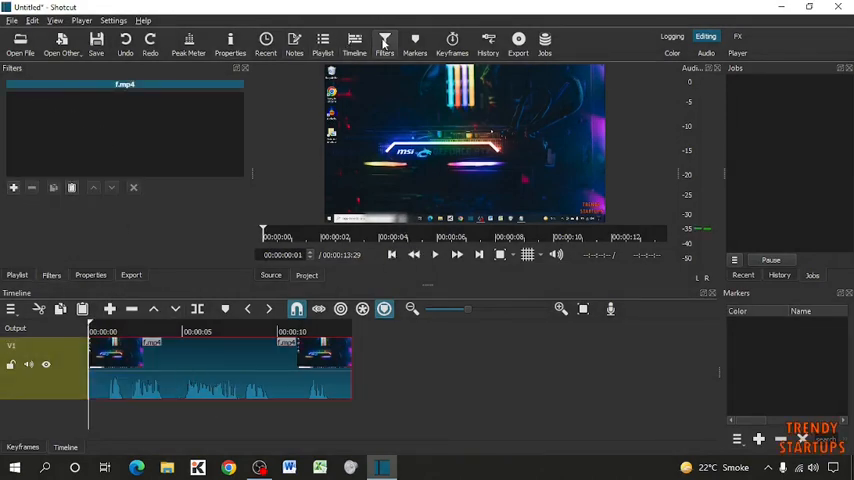
left_click(384, 44)
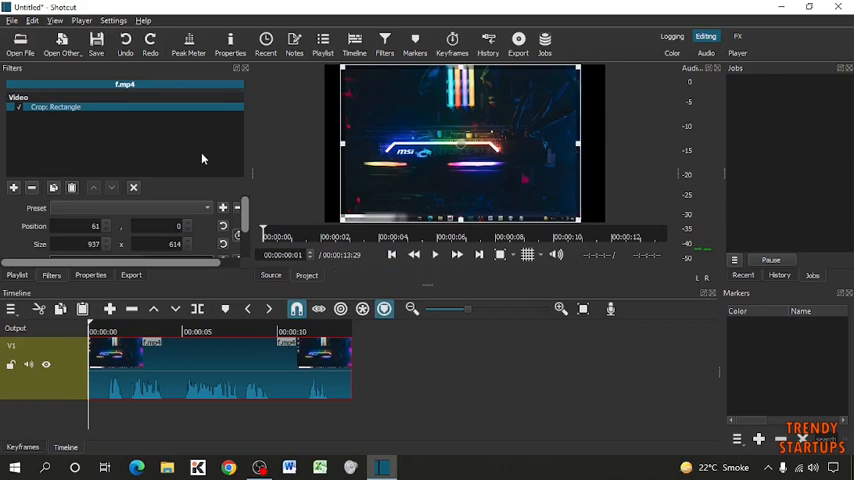
mouse_move(448, 172)
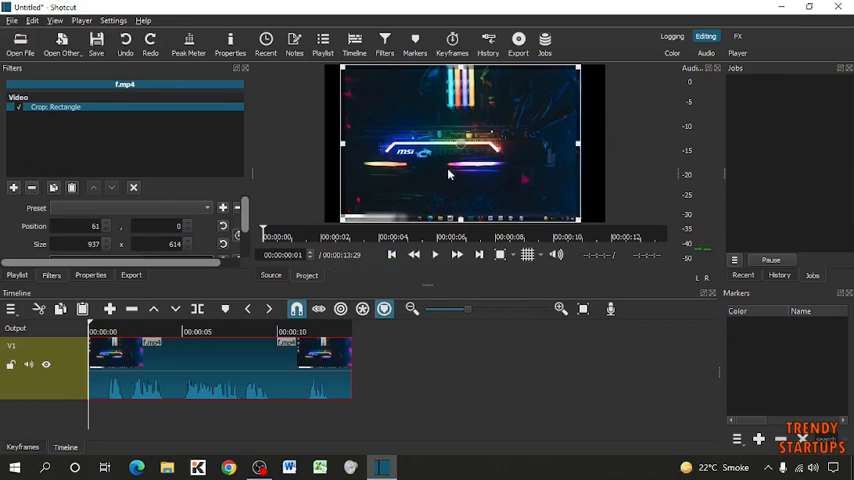